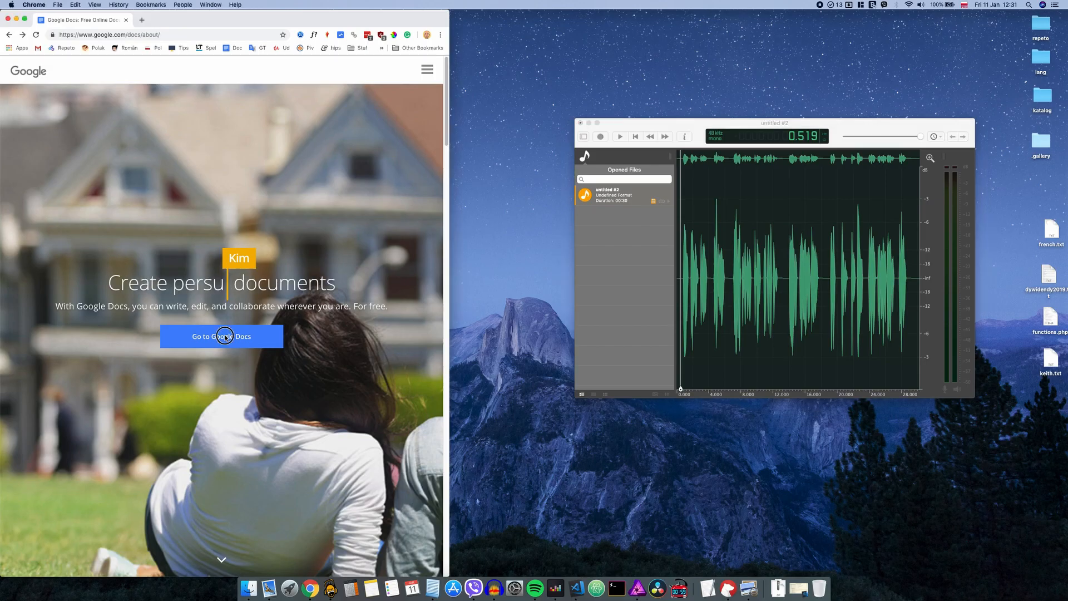
- Go from the Google Docs landing page into a new blank untitled document
{"action": "left_click", "coordinate": [224, 336]}
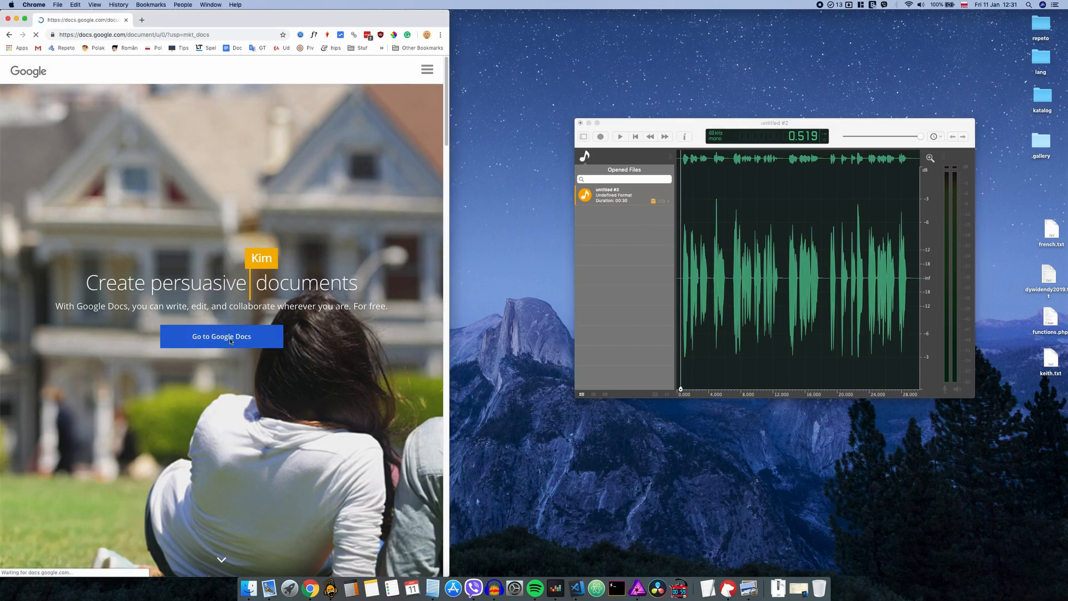
{"action": "left_click", "coordinate": [221, 336]}
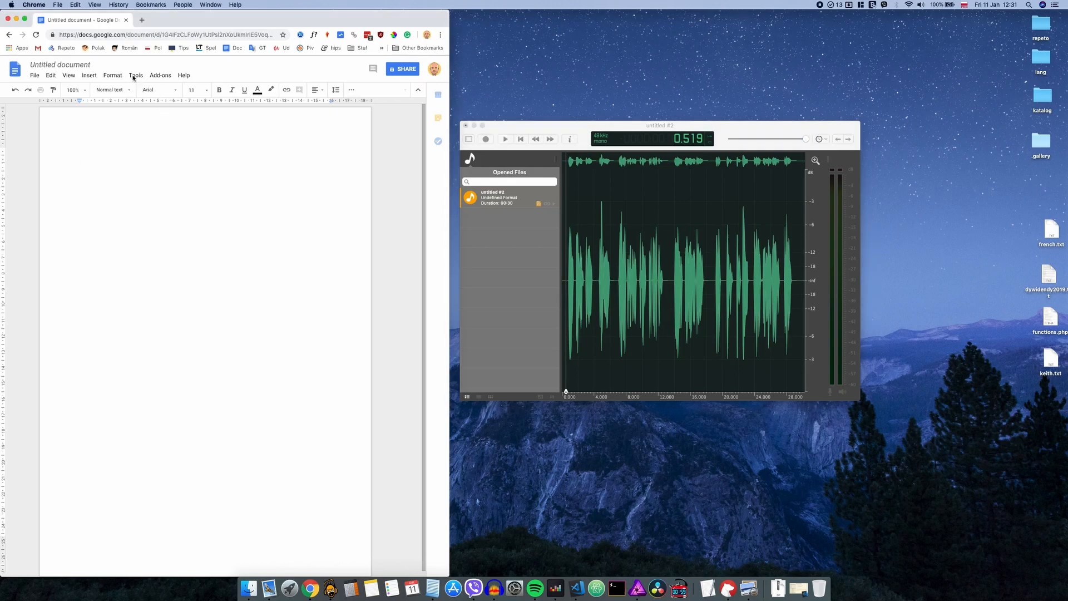
- Enable Tools > Voice typing to show the microphone panel, then focus the ocenaudio player
{"action": "left_click", "coordinate": [136, 76]}
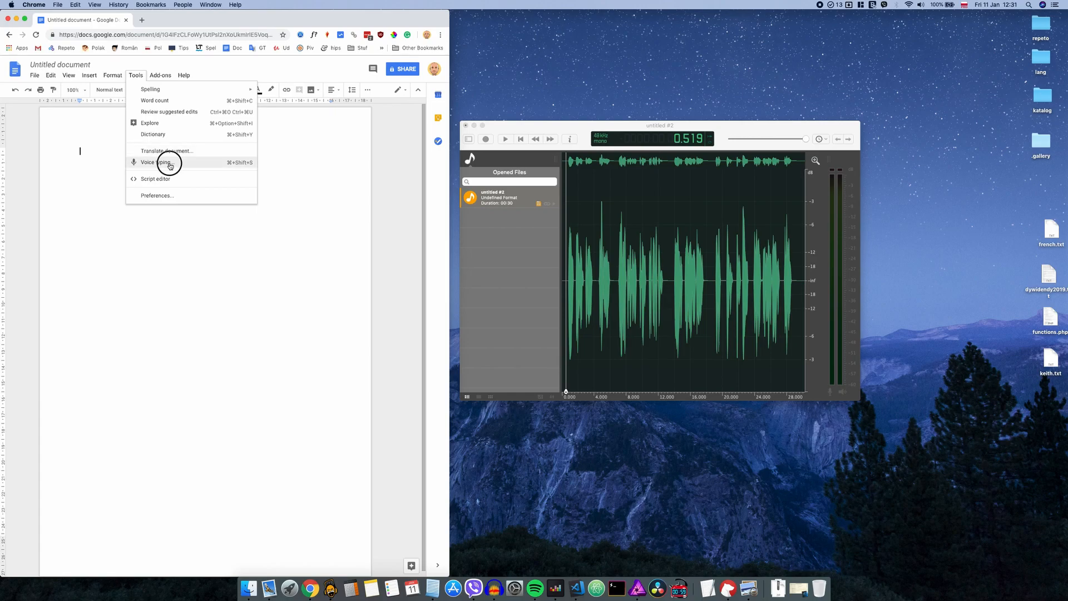
{"action": "left_click", "coordinate": [158, 163]}
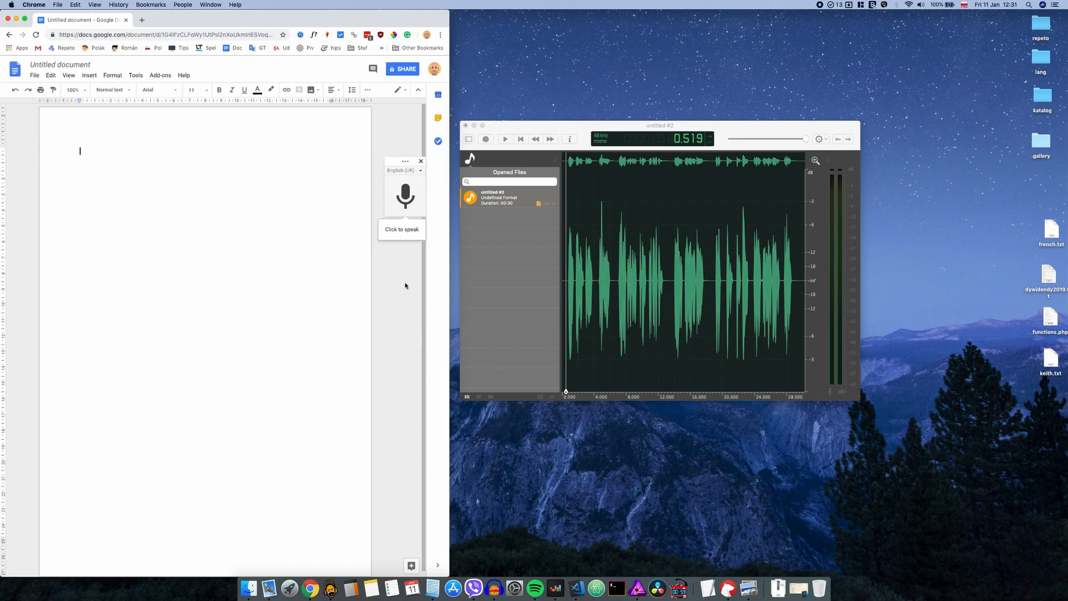
{"action": "left_click", "coordinate": [659, 125]}
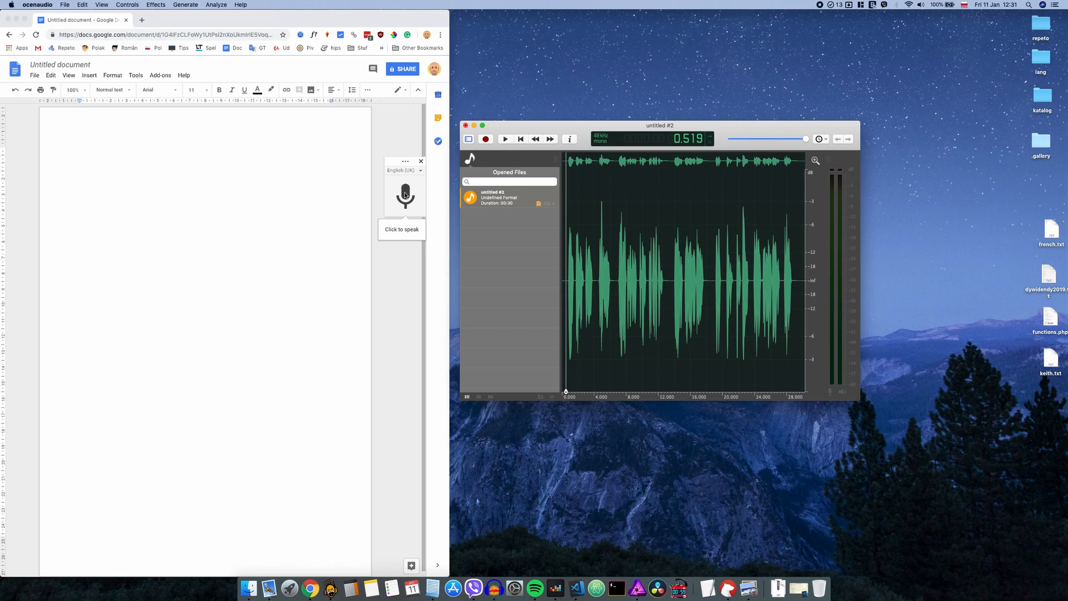
- Play the ocenaudio clip and dictate it via the microphone ('driver I start my job at... finish at 6 p.m.'), then stop listening
{"action": "left_click", "coordinate": [505, 140]}
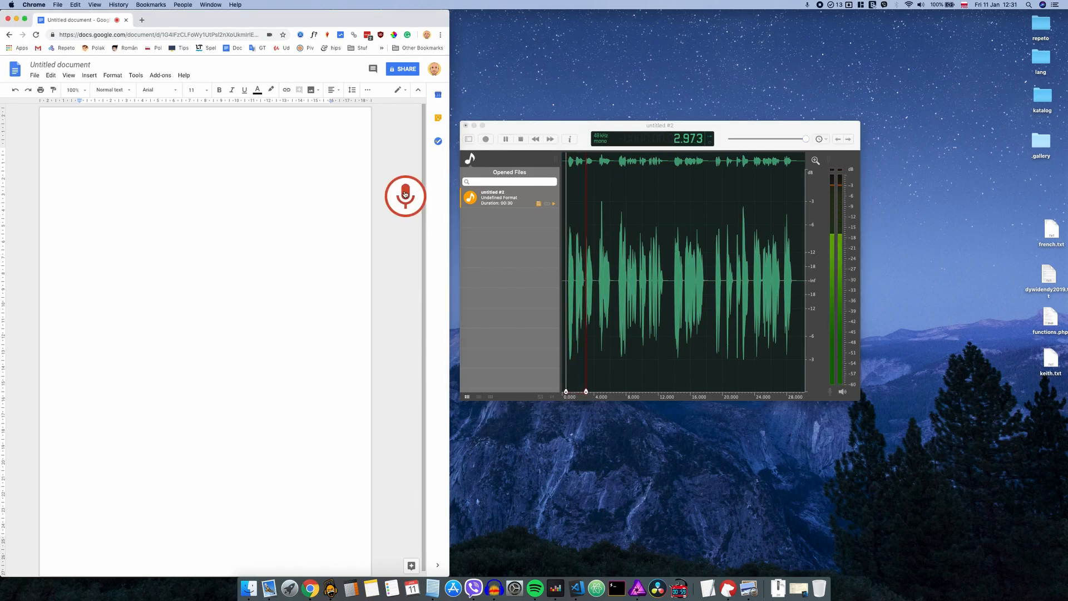
{"action": "left_click", "coordinate": [405, 194]}
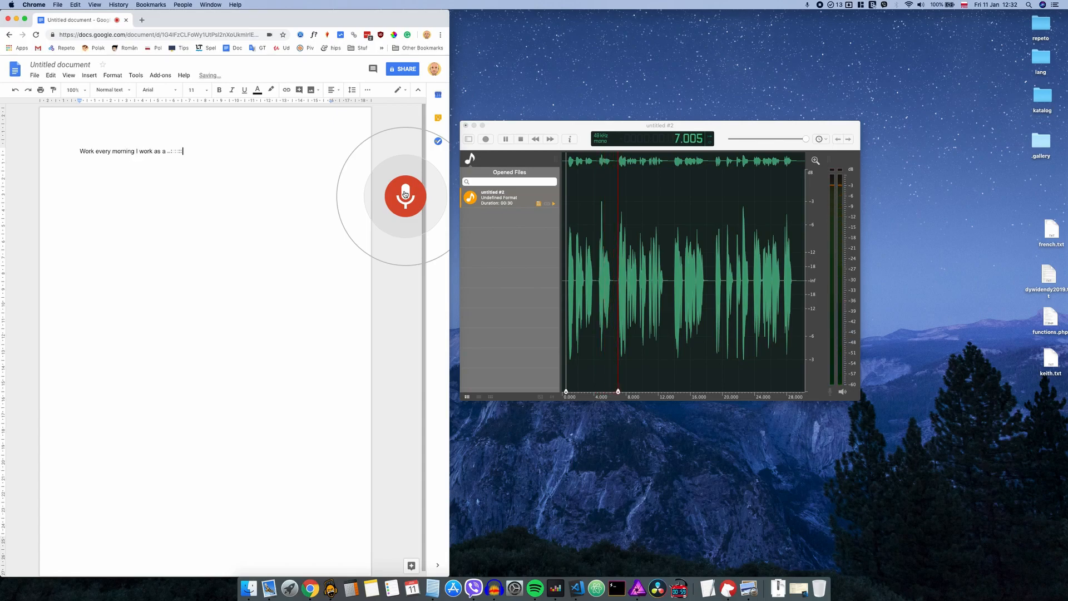
{"action": "type", "text": "driver I start my job at 8 a.m. and"}
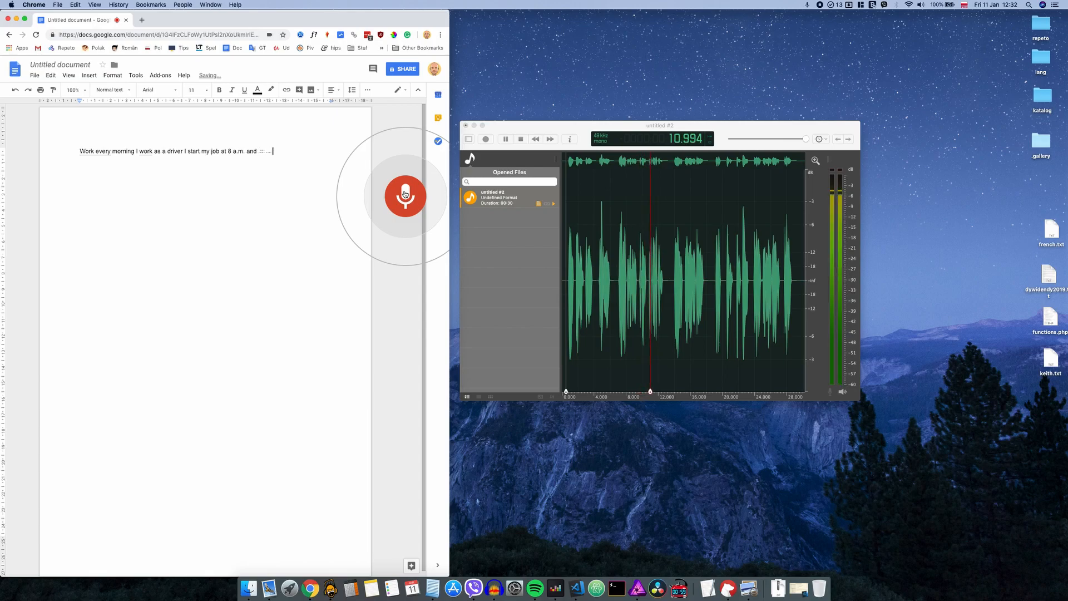
{"action": "type", "text": "finish at 6 p.m. on Monday"}
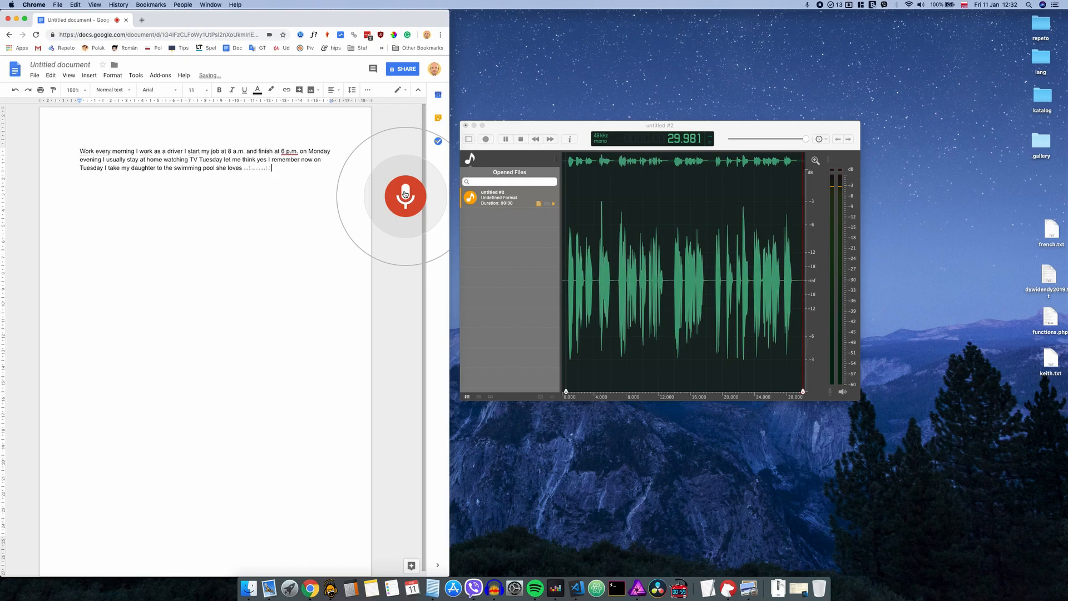
{"action": "left_click", "coordinate": [405, 195]}
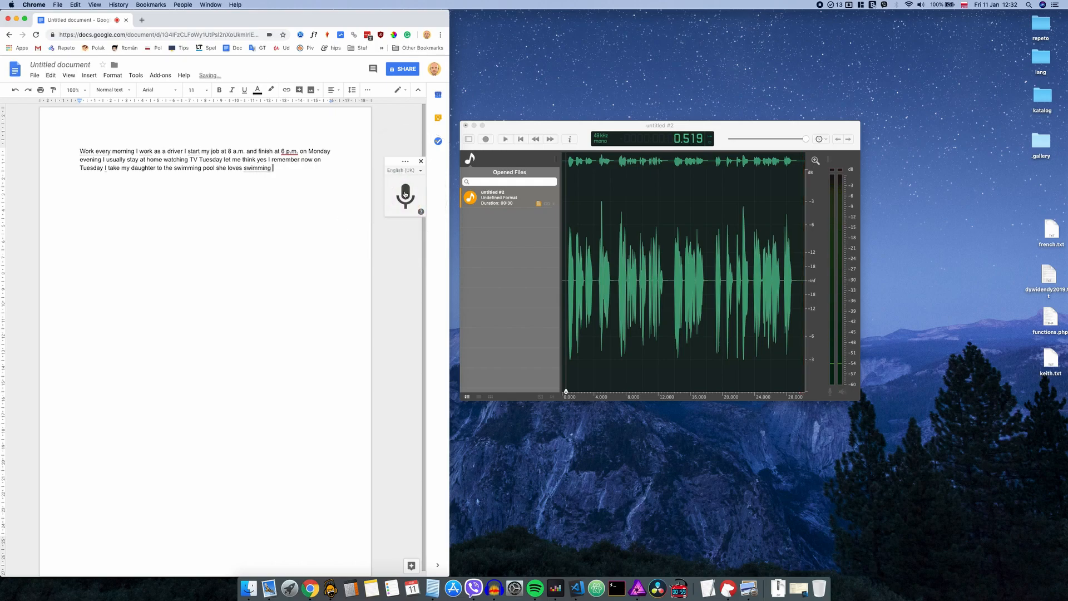